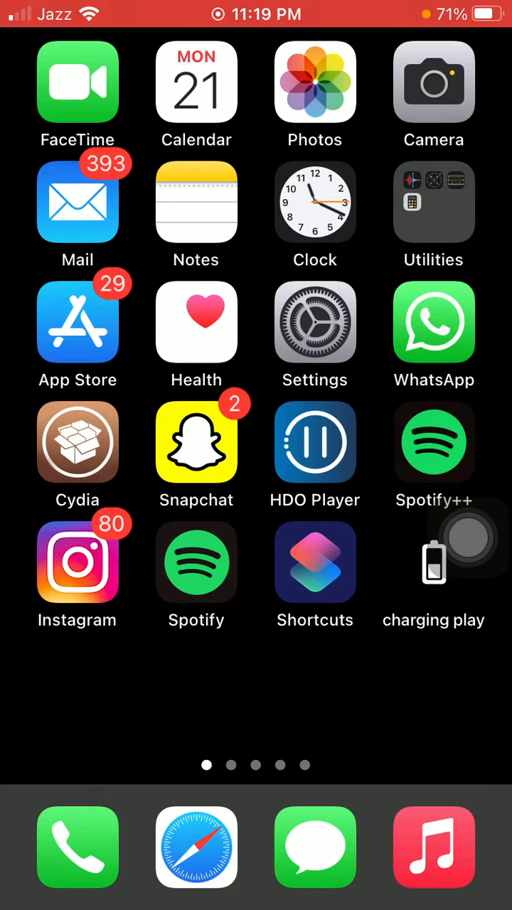
Launch the Settings app from the Home Screen icon
left_click(315, 323)
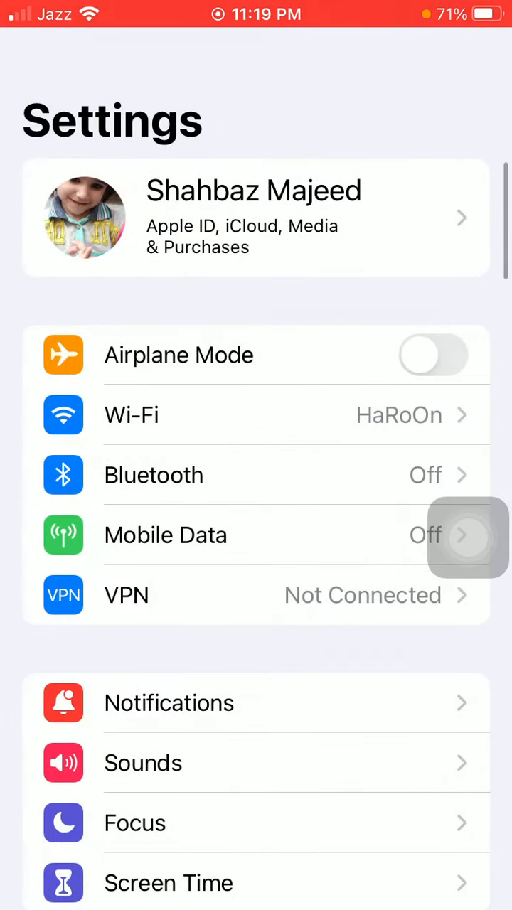
Open the Apple ID account page from the banner at the top of Settings
left_click(256, 217)
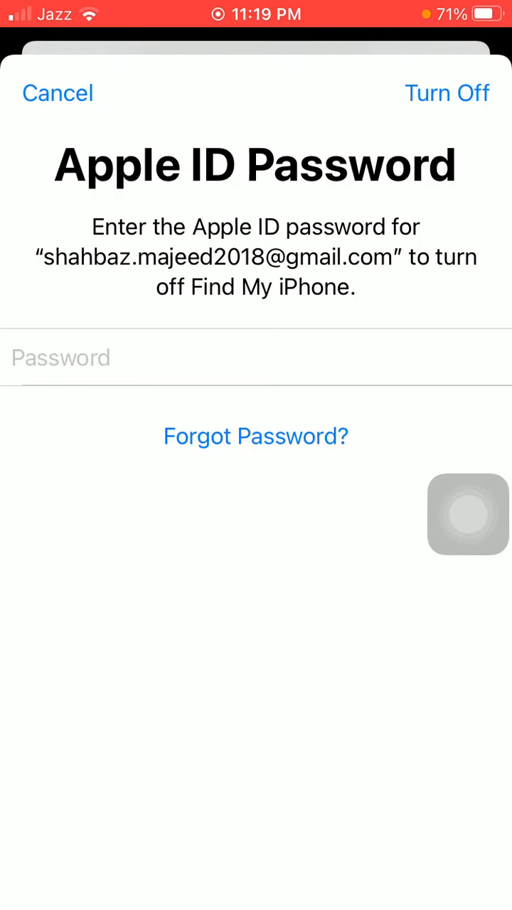
Cancel the Apple ID Password prompt, keeping the account signed in
left_click(58, 93)
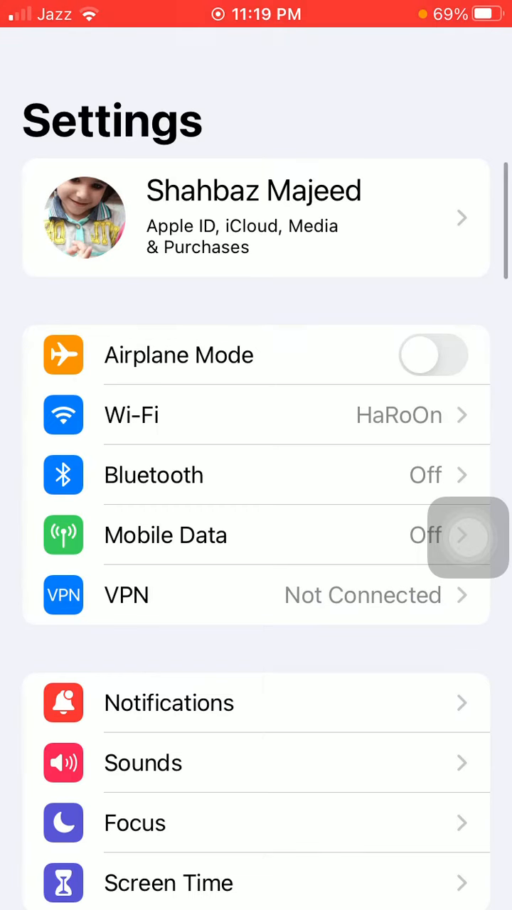
Open General, then its Transfer or Reset iPhone page
scroll("down", 3)
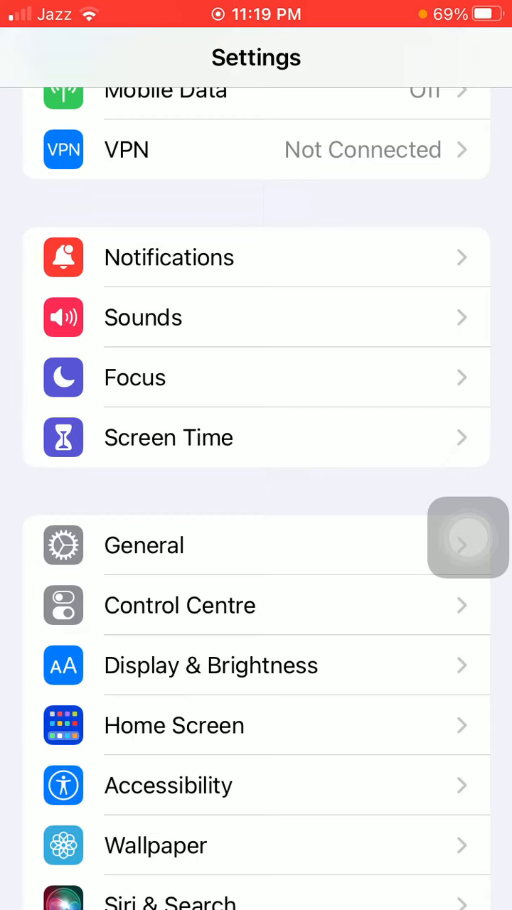
left_click(144, 545)
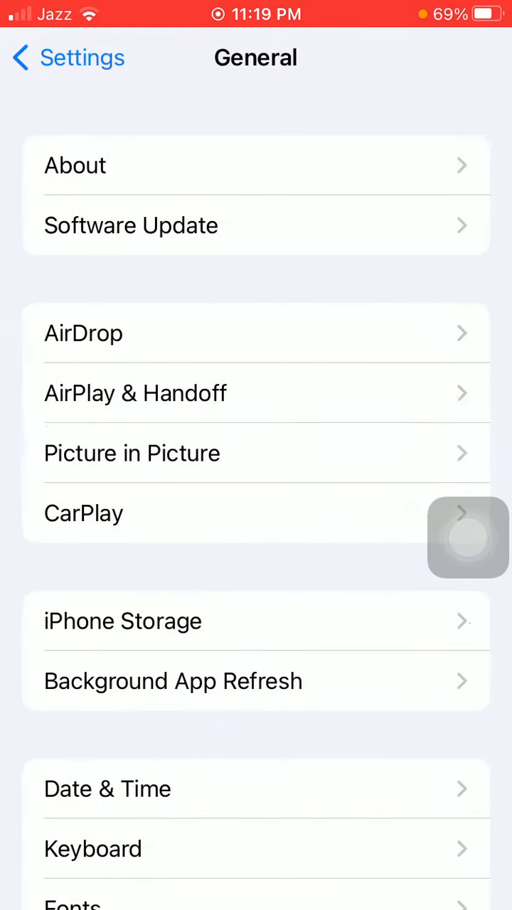
left_click(131, 226)
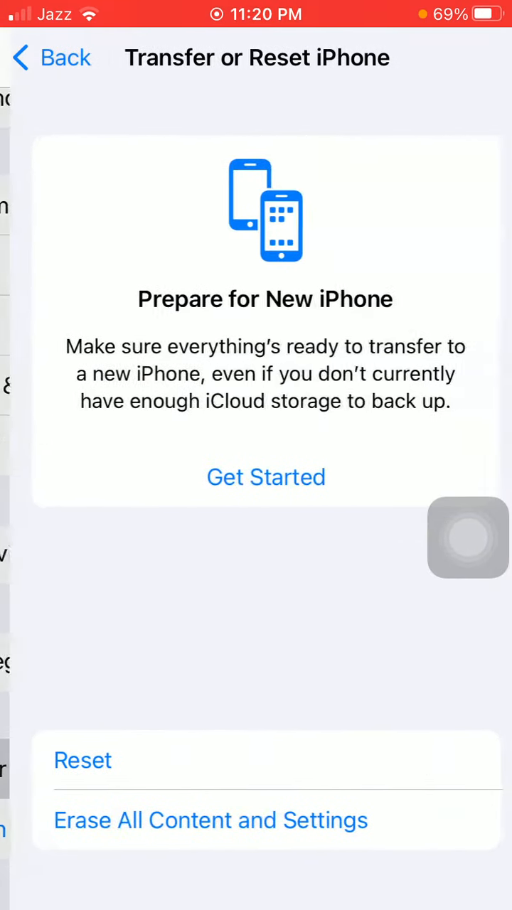
Navigate back from Transfer or Reset iPhone to the General list
left_click(83, 760)
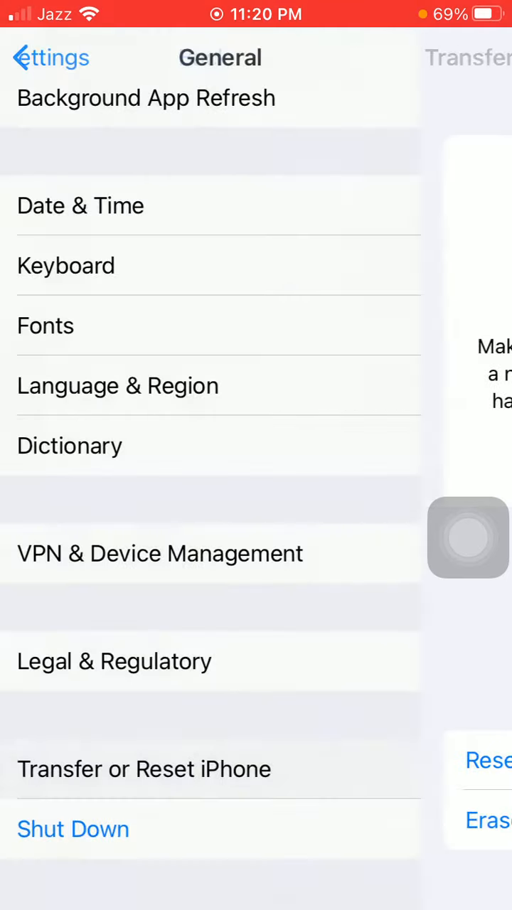
Back out to the main Settings list, then go Home via AssistiveTouch
left_click(40, 57)
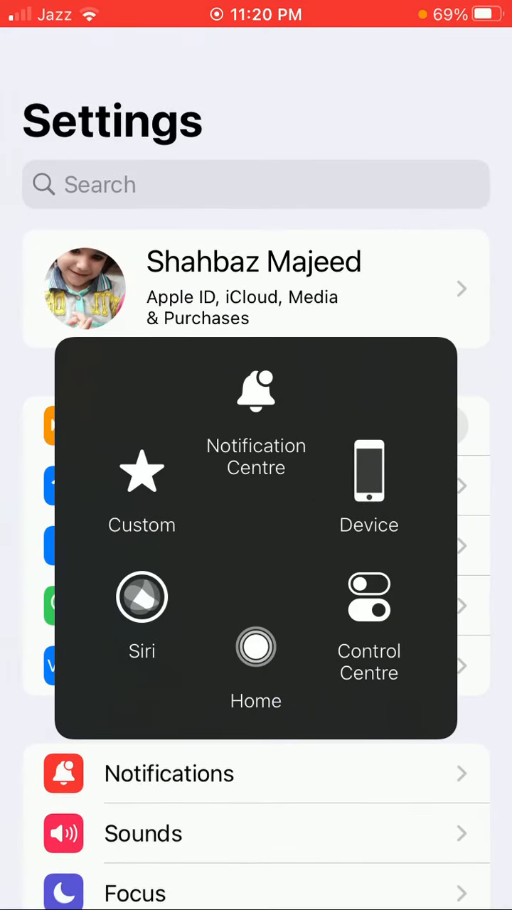
left_click(256, 647)
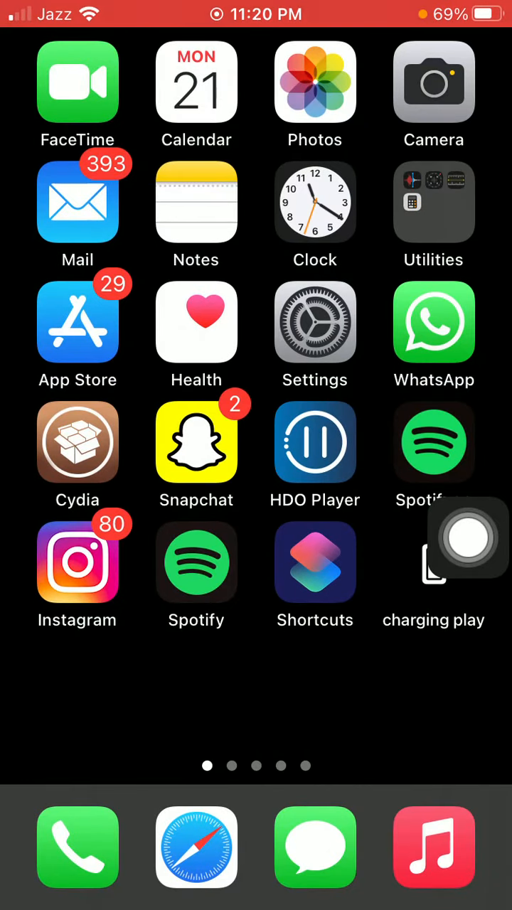